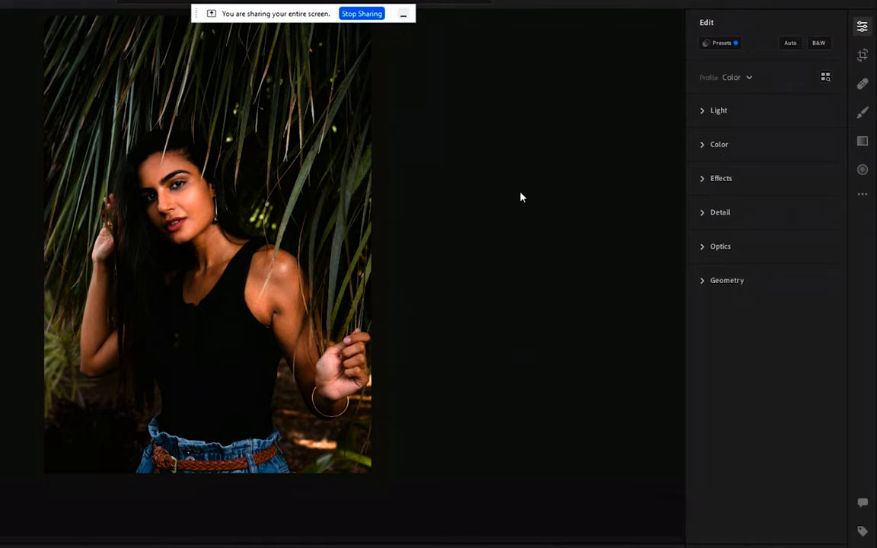
pyautogui.moveTo(355, 180)
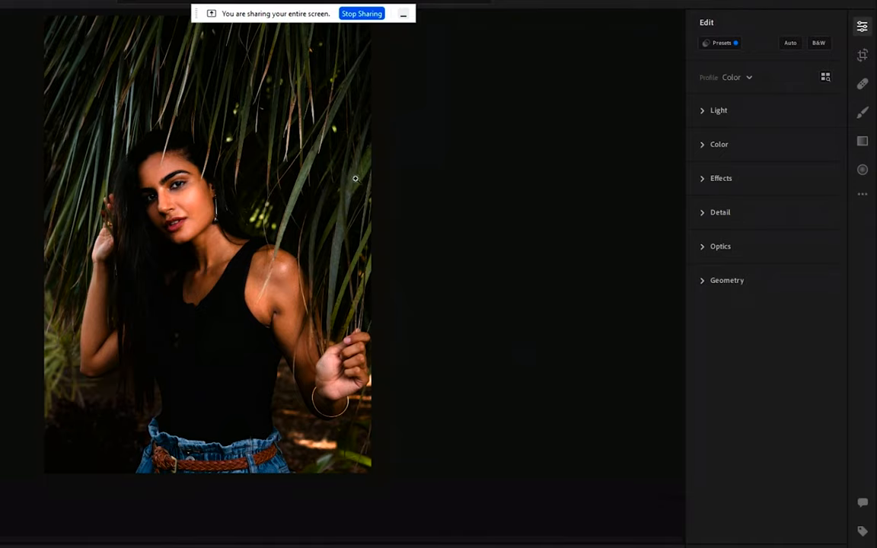
pyautogui.moveTo(699, 114)
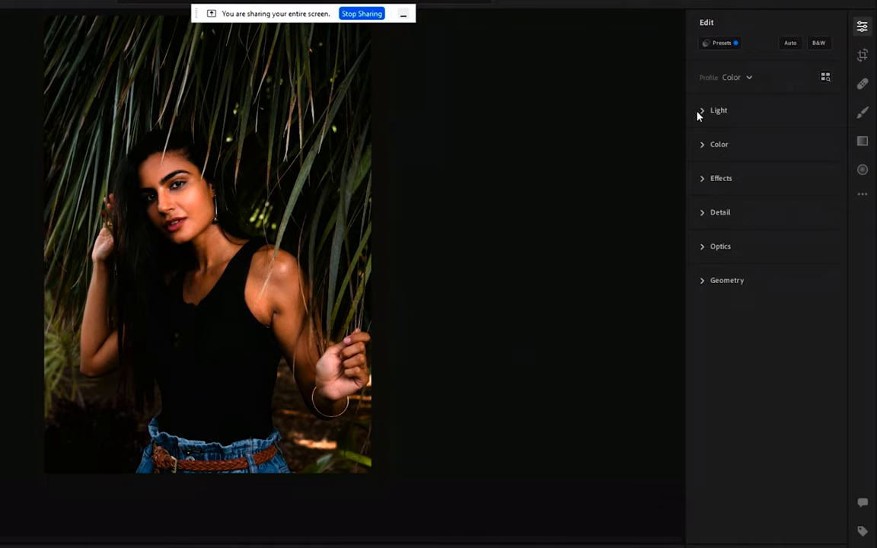
# Expand the Light section, collapse it, and reopen it to show the tone sliders
pyautogui.click(719, 109)
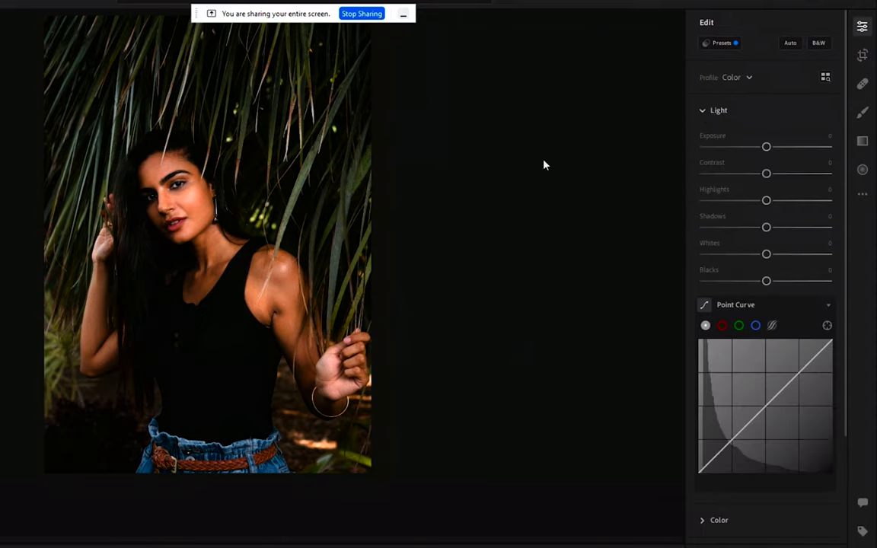
pyautogui.moveTo(439, 189)
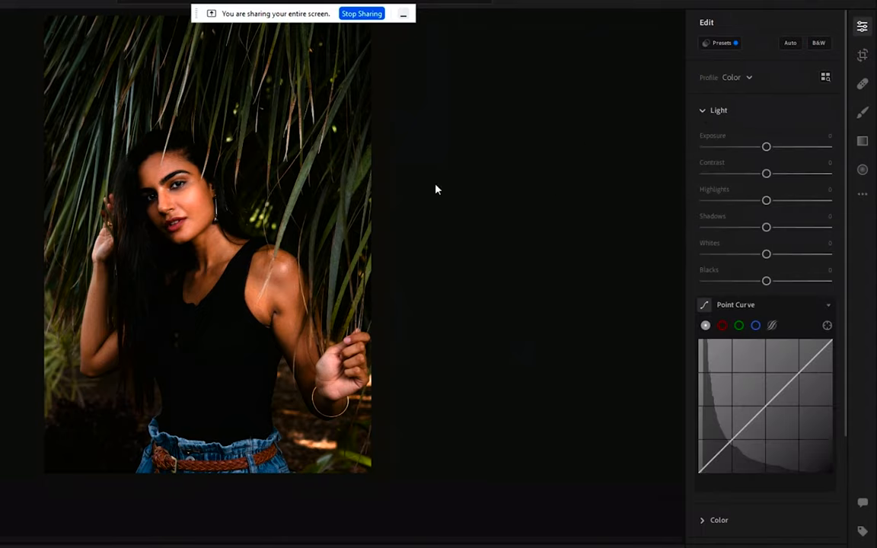
pyautogui.moveTo(500, 223)
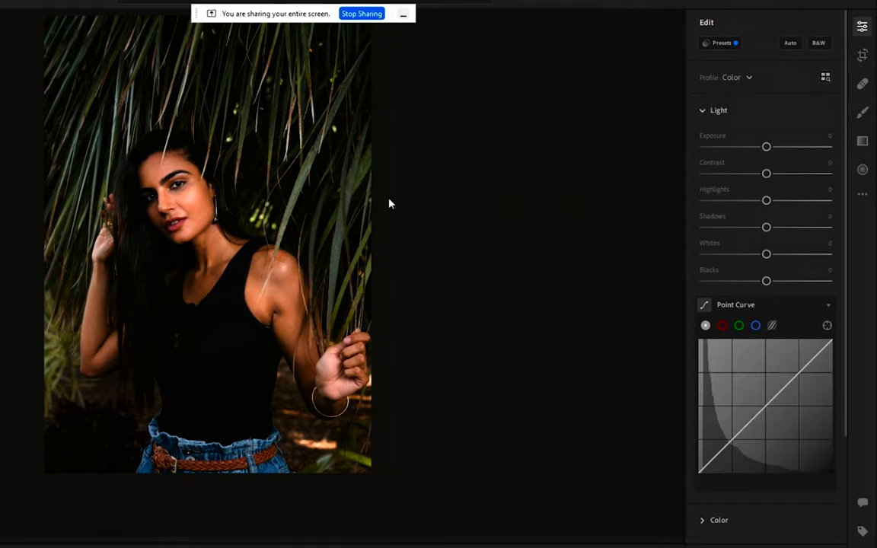
pyautogui.moveTo(417, 303)
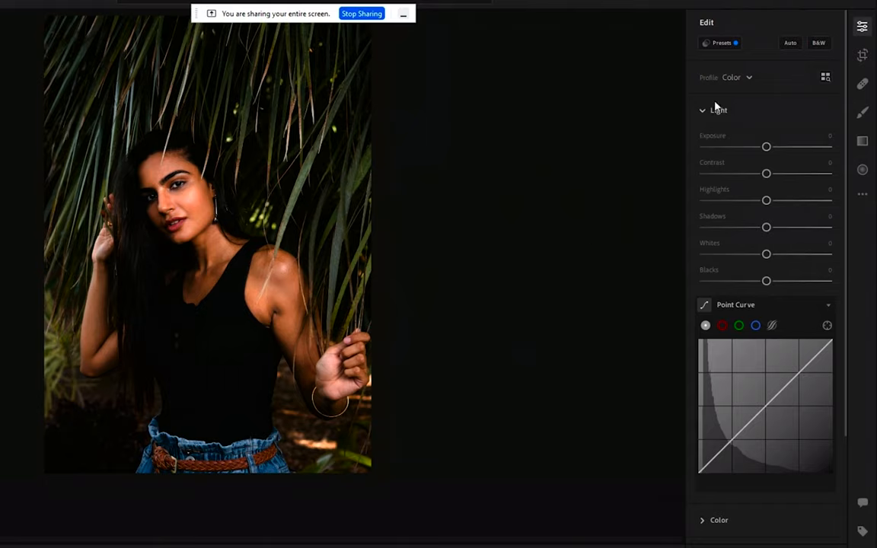
pyautogui.moveTo(766, 146)
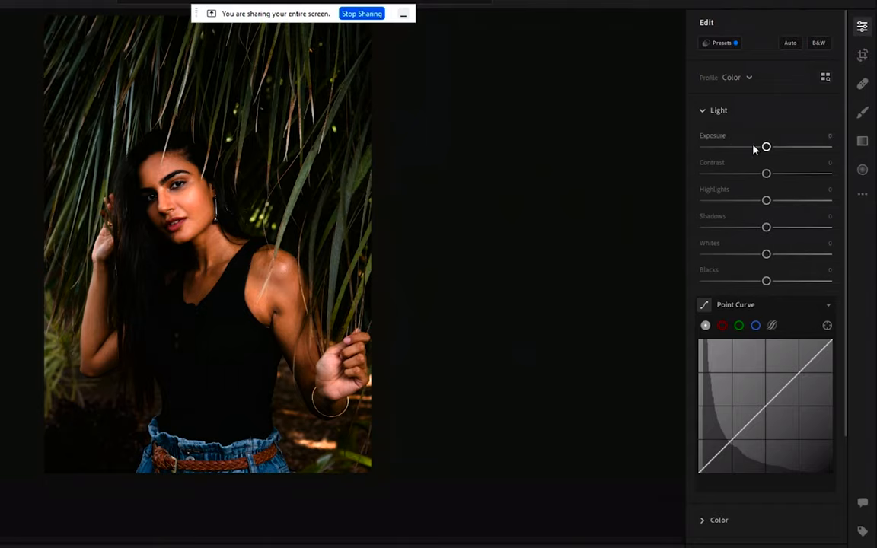
pyautogui.click(719, 109)
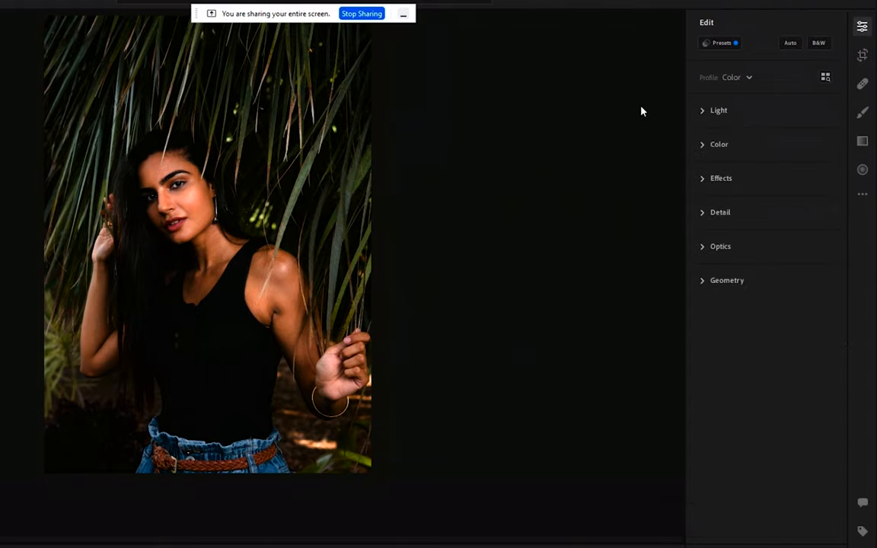
pyautogui.click(719, 109)
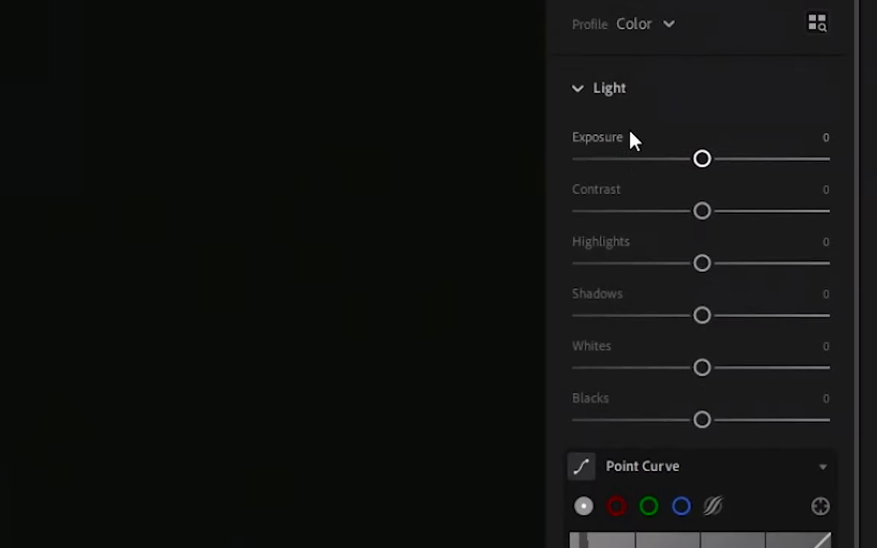
pyautogui.moveTo(479, 140)
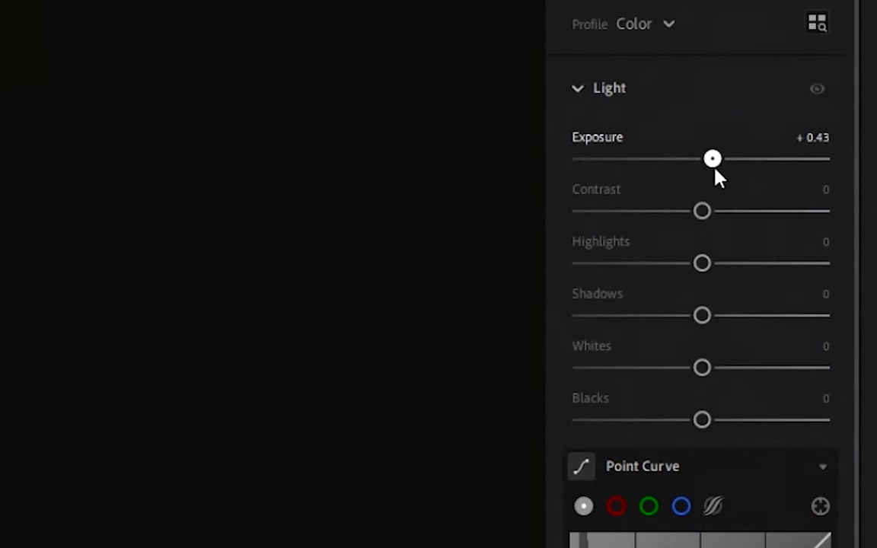
# Try exposure very dark then bright, and settle it just above zero
pyautogui.moveTo(713, 158); pyautogui.dragTo(639, 159)
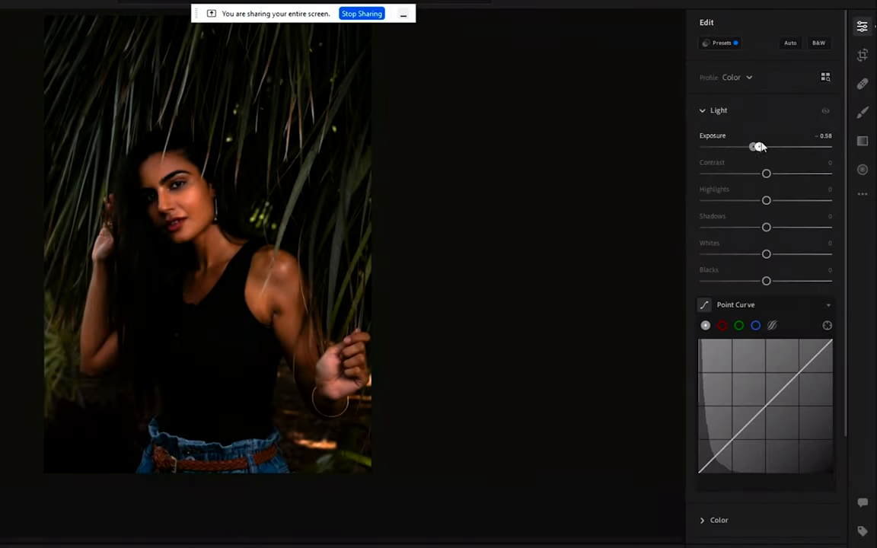
pyautogui.moveTo(758, 146); pyautogui.dragTo(785, 146)
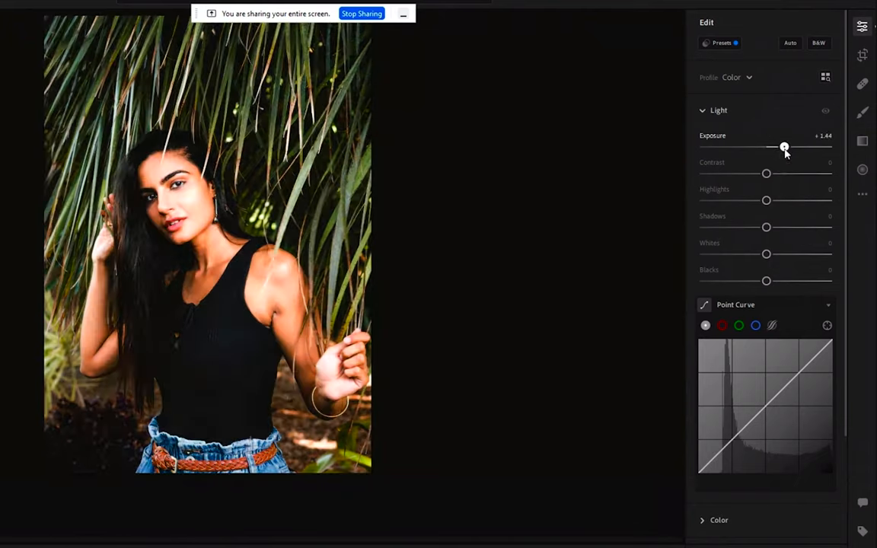
pyautogui.moveTo(784, 146); pyautogui.dragTo(766, 146)
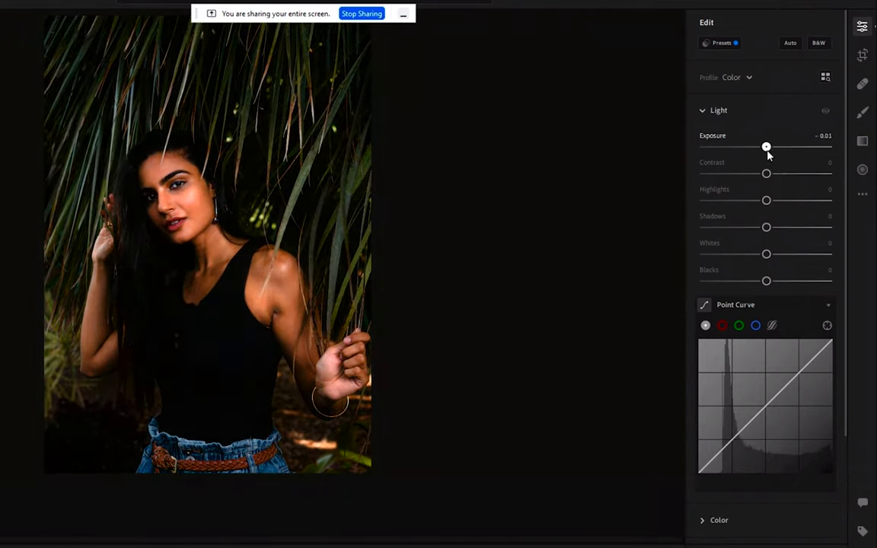
pyautogui.moveTo(766, 146); pyautogui.dragTo(767, 146)
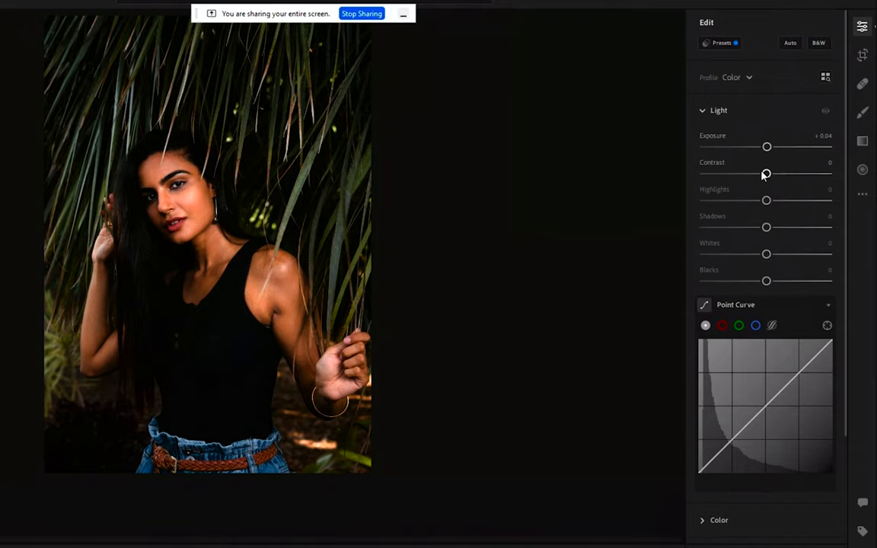
# Try contrast at minimum and maximum, then bring it back to a moderately reduced level
pyautogui.moveTo(766, 173); pyautogui.dragTo(704, 174)
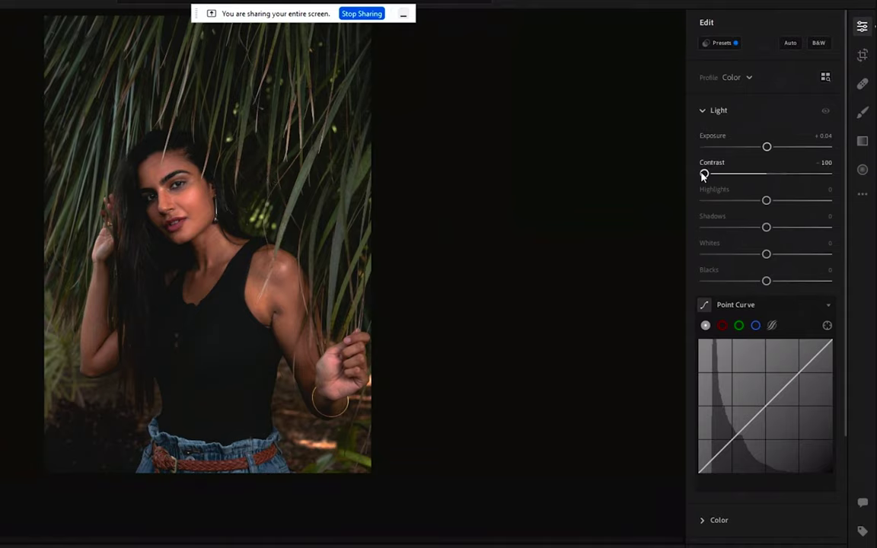
pyautogui.moveTo(703, 173); pyautogui.dragTo(829, 174)
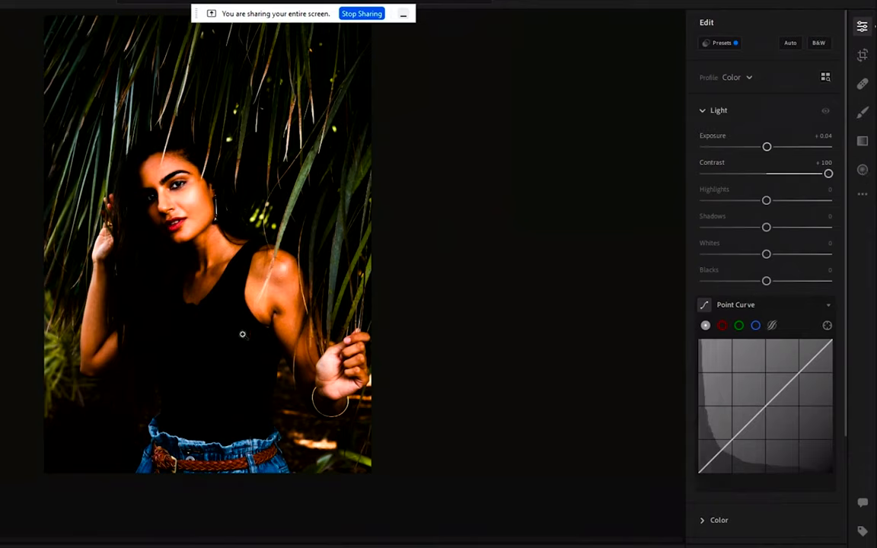
pyautogui.moveTo(201, 213)
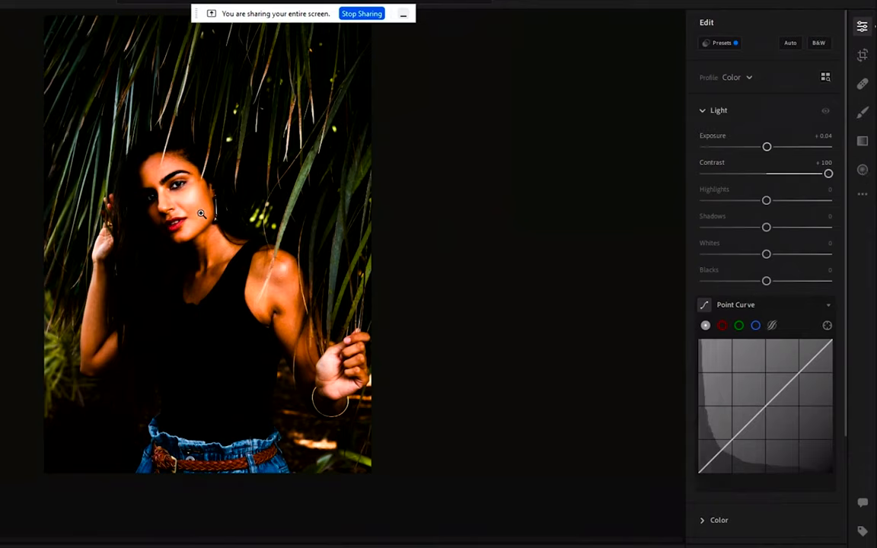
pyautogui.moveTo(829, 173); pyautogui.dragTo(752, 174)
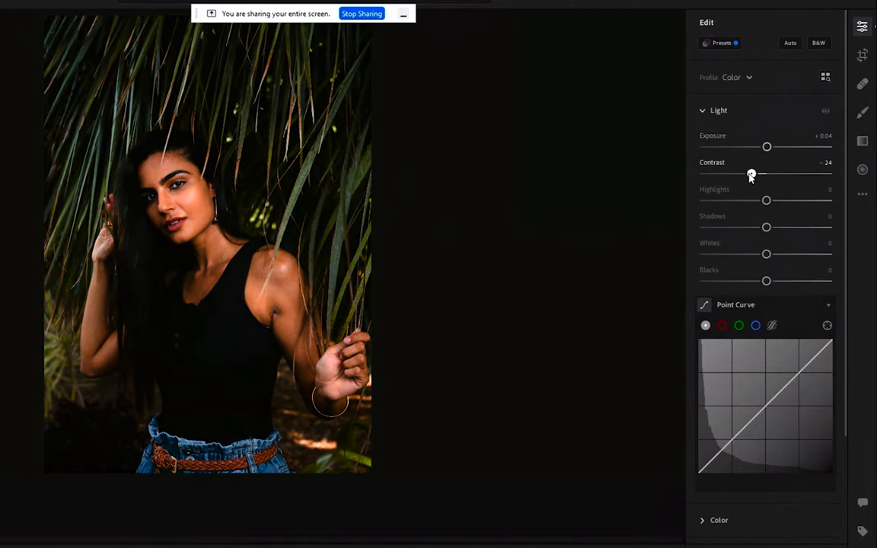
pyautogui.moveTo(752, 173); pyautogui.dragTo(748, 174)
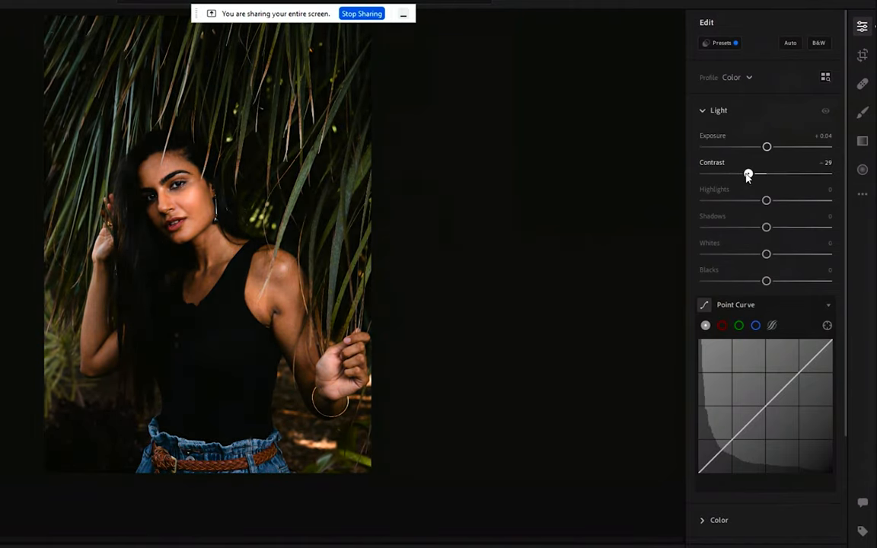
# Settle contrast slightly positive and pull the highlights down to roughly -50
pyautogui.moveTo(748, 173); pyautogui.dragTo(769, 173)
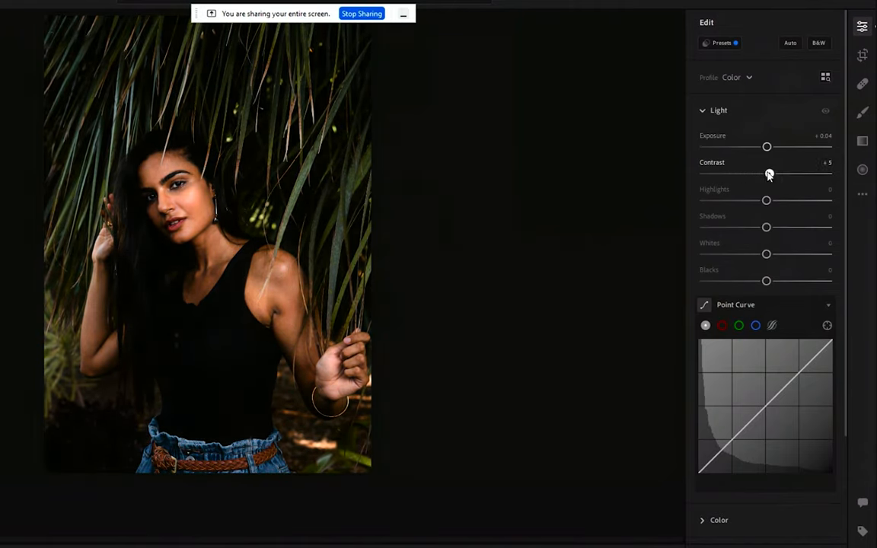
pyautogui.moveTo(769, 174); pyautogui.dragTo(764, 173)
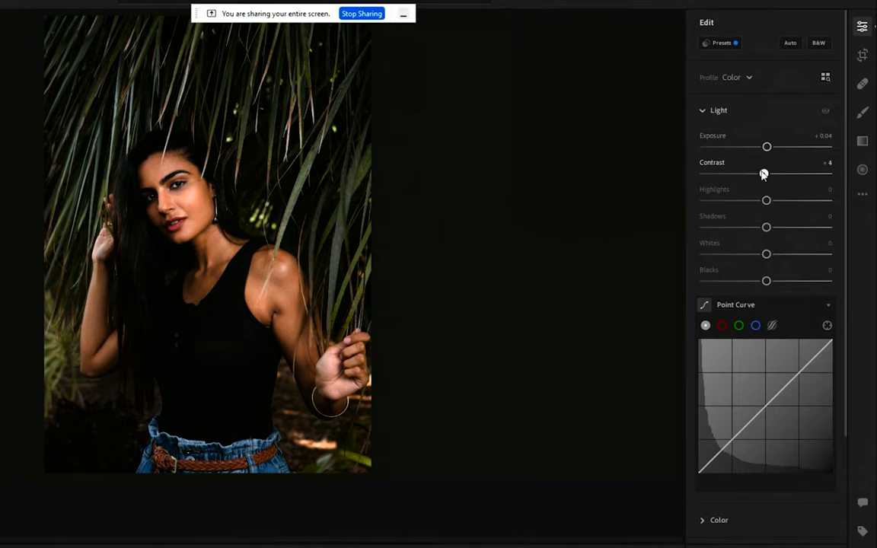
pyautogui.moveTo(768, 174); pyautogui.dragTo(764, 174)
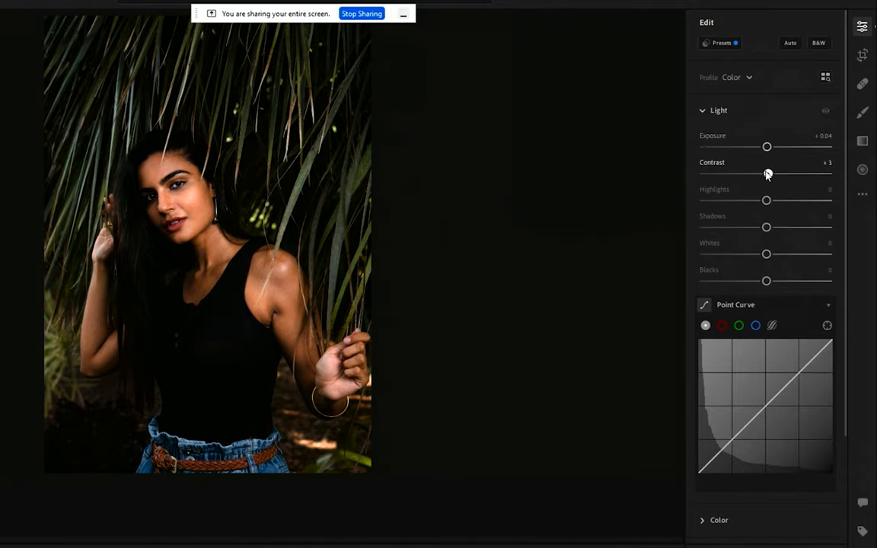
pyautogui.moveTo(768, 174); pyautogui.dragTo(771, 174)
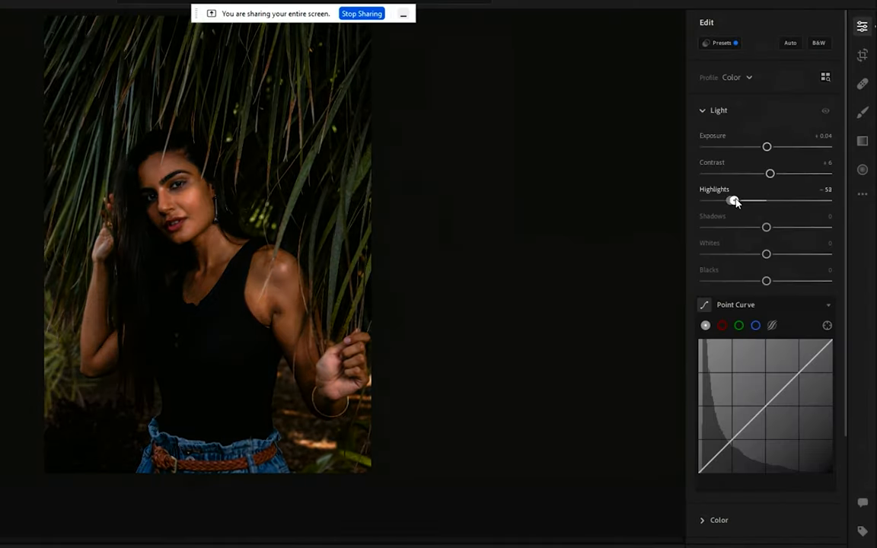
# Set highlights to about +4 and darken the shadows to -100
pyautogui.moveTo(734, 202); pyautogui.dragTo(725, 201)
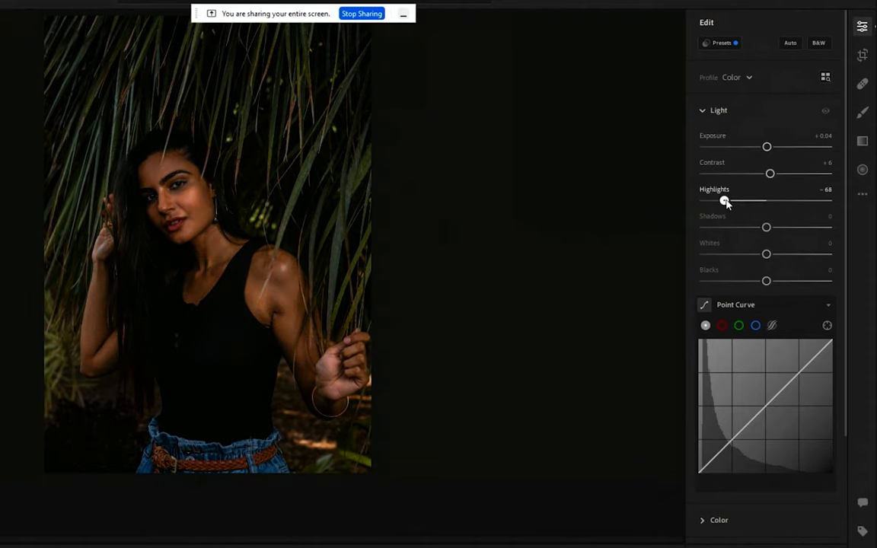
pyautogui.moveTo(725, 201); pyautogui.dragTo(768, 202)
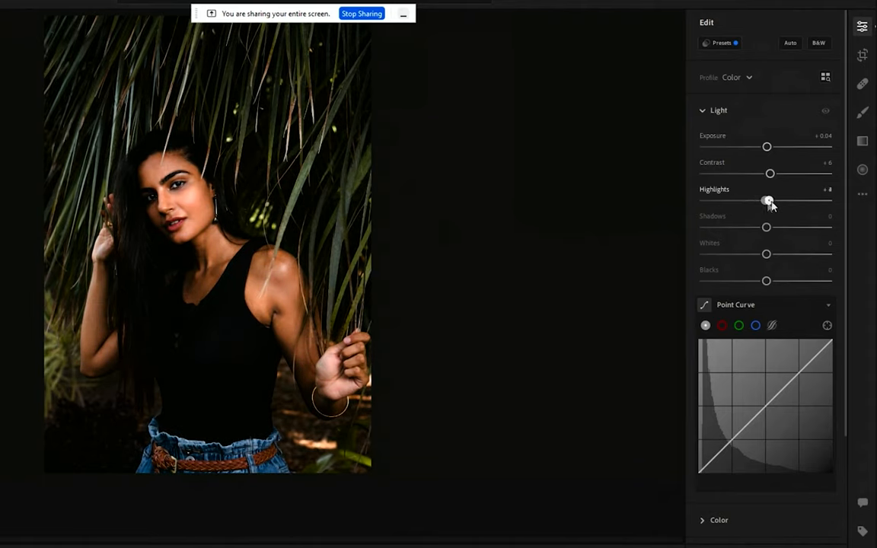
pyautogui.moveTo(767, 199); pyautogui.dragTo(772, 199)
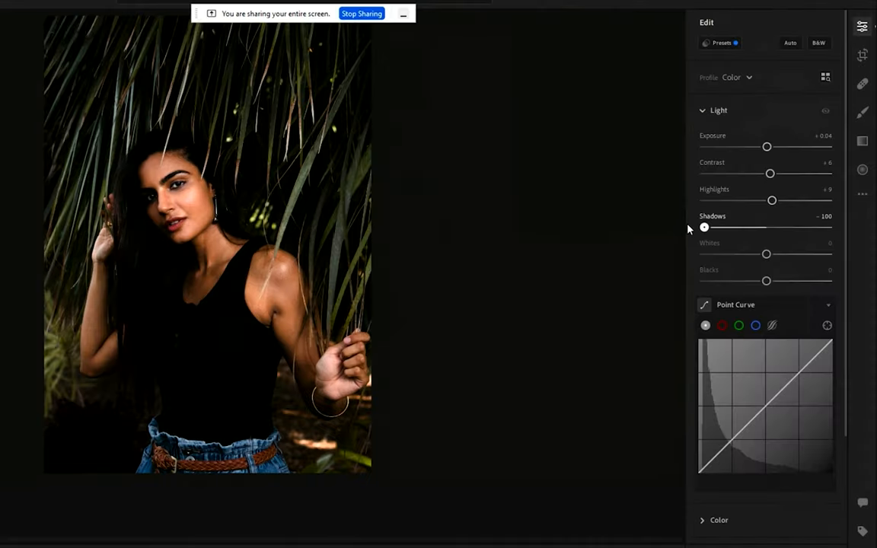
# Lift the shadows to about +46 and raise the whites to about +27
pyautogui.moveTo(704, 227); pyautogui.dragTo(789, 227)
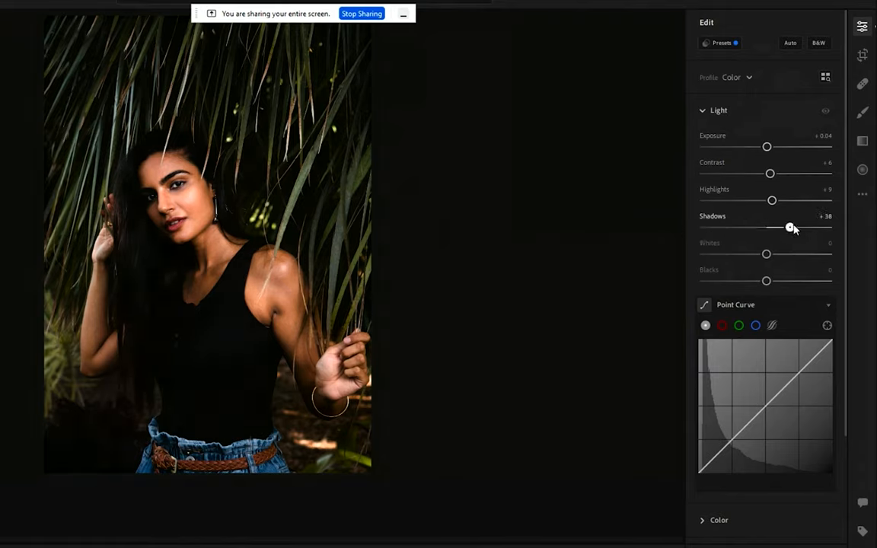
pyautogui.moveTo(791, 229); pyautogui.dragTo(749, 228)
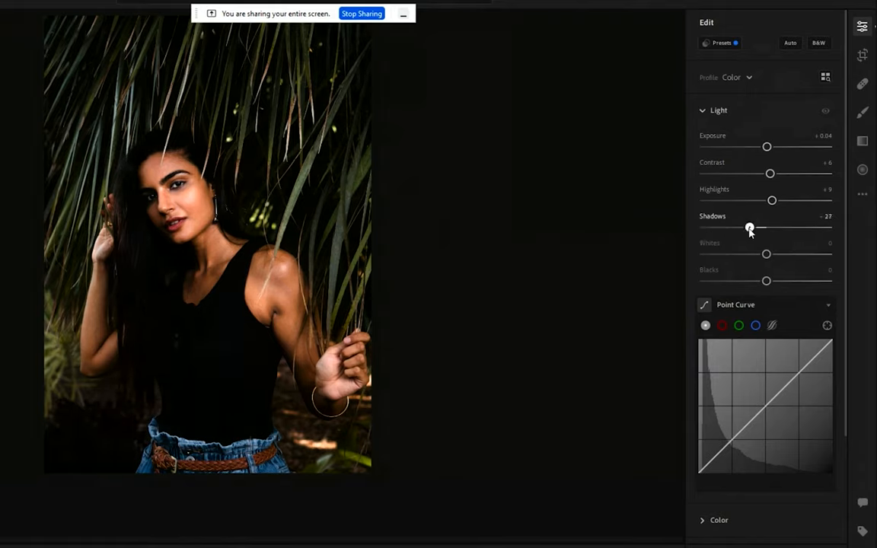
pyautogui.moveTo(749, 228); pyautogui.dragTo(786, 228)
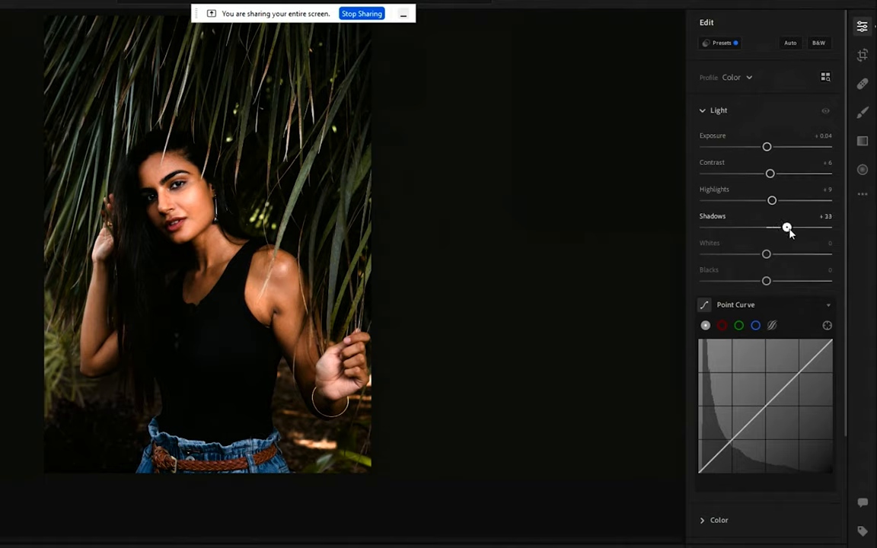
pyautogui.moveTo(786, 228); pyautogui.dragTo(795, 229)
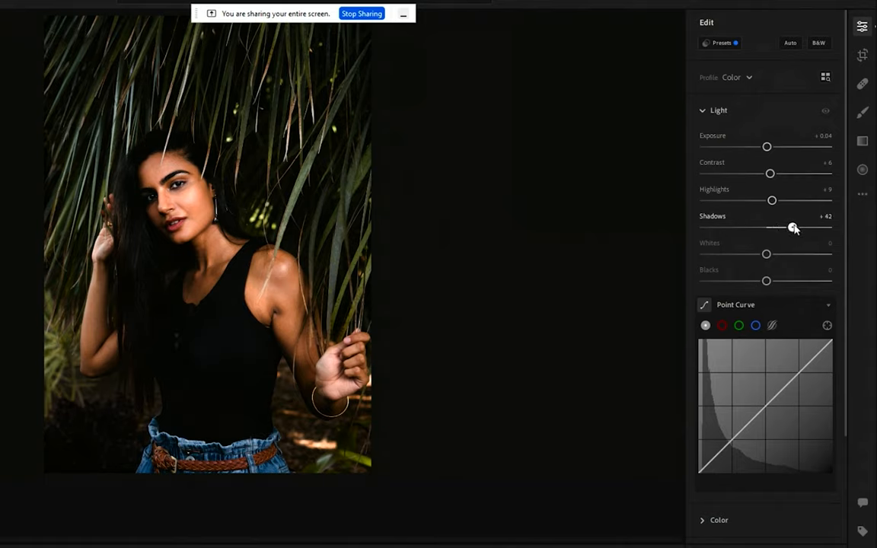
pyautogui.moveTo(789, 229); pyautogui.dragTo(798, 228)
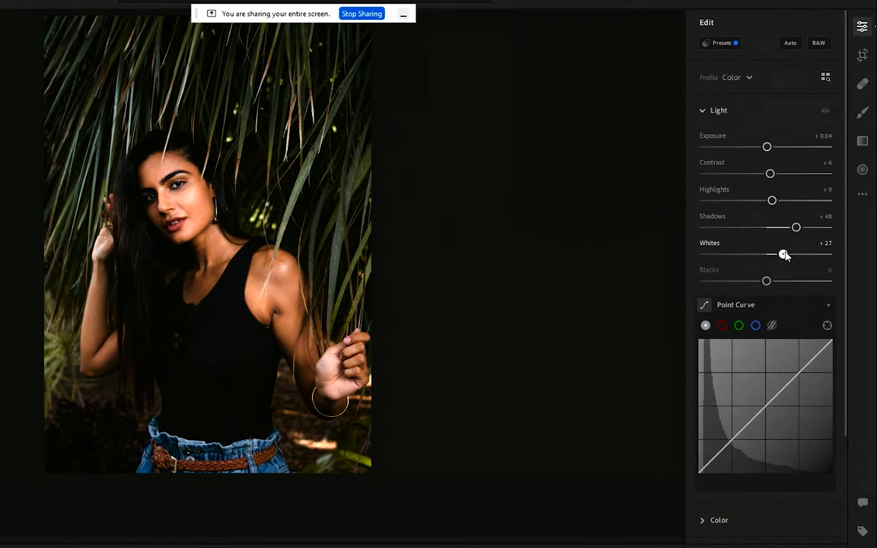
# Settle the whites around +31 and lift the blacks to about +7
pyautogui.moveTo(784, 253); pyautogui.dragTo(776, 253)
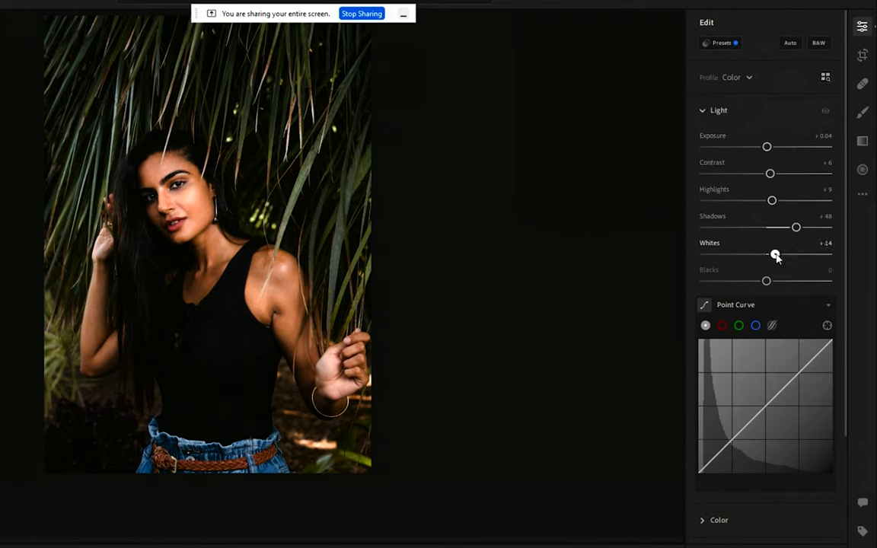
pyautogui.moveTo(777, 254); pyautogui.dragTo(790, 255)
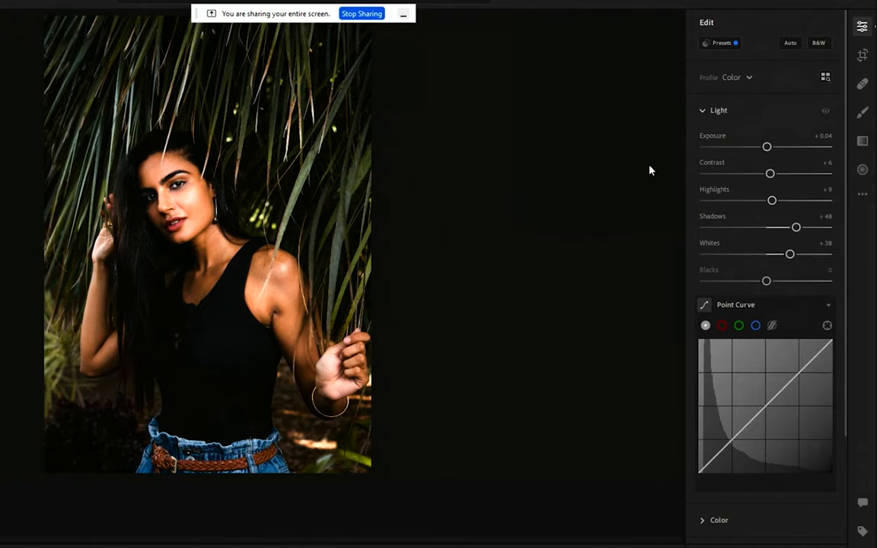
pyautogui.moveTo(287, 212)
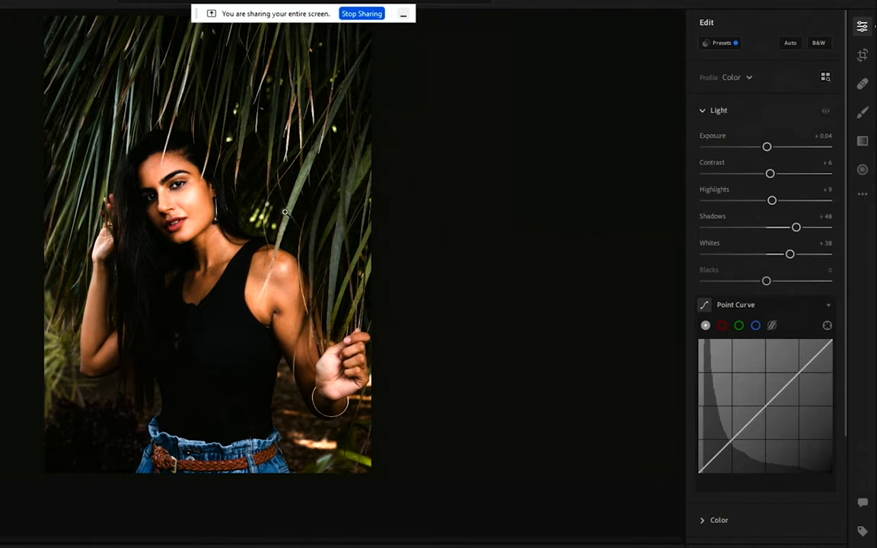
pyautogui.moveTo(789, 253); pyautogui.dragTo(785, 253)
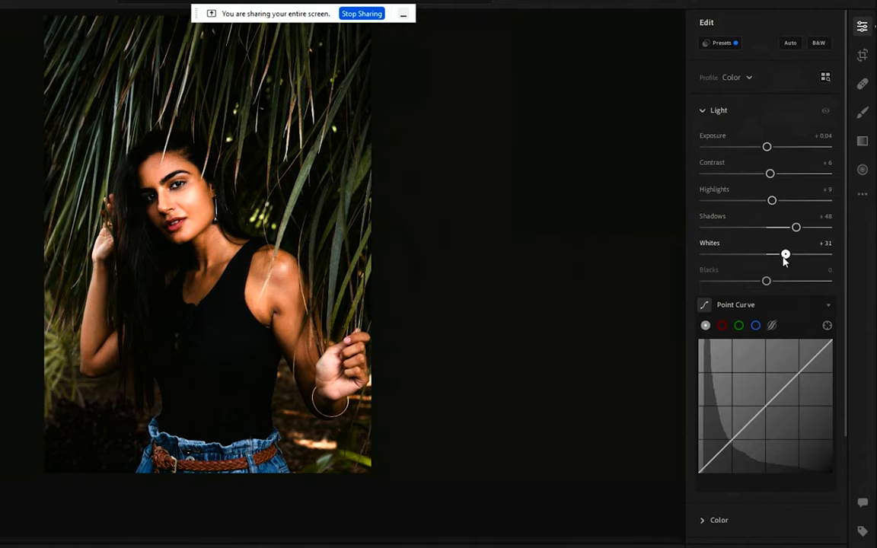
pyautogui.moveTo(767, 280); pyautogui.dragTo(759, 280)
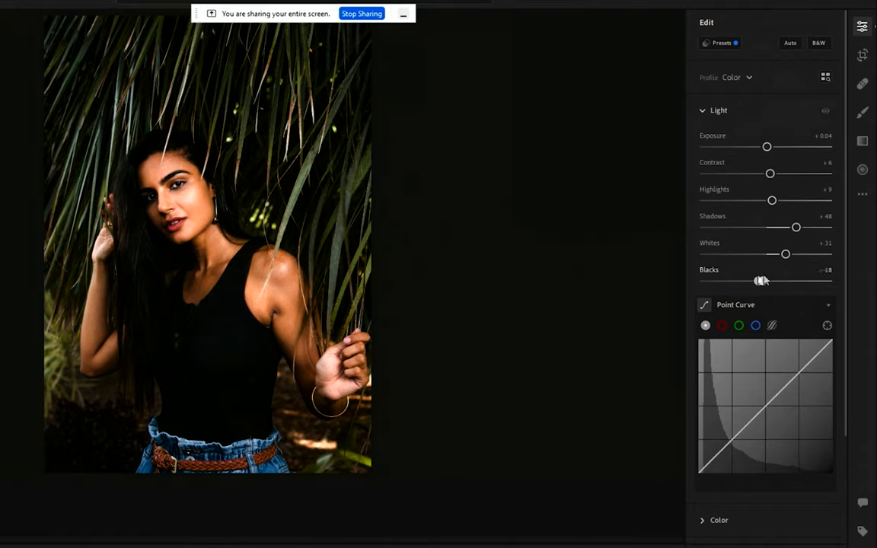
pyautogui.moveTo(761, 280); pyautogui.dragTo(770, 280)
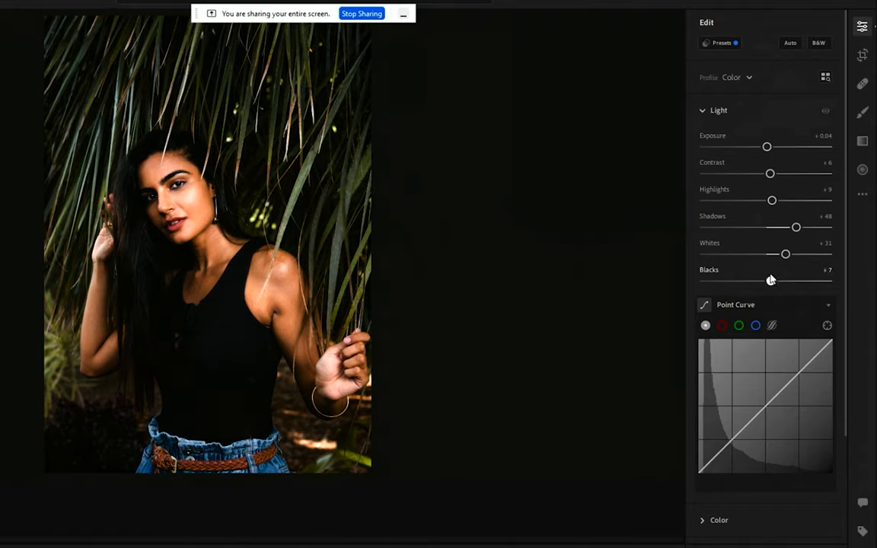